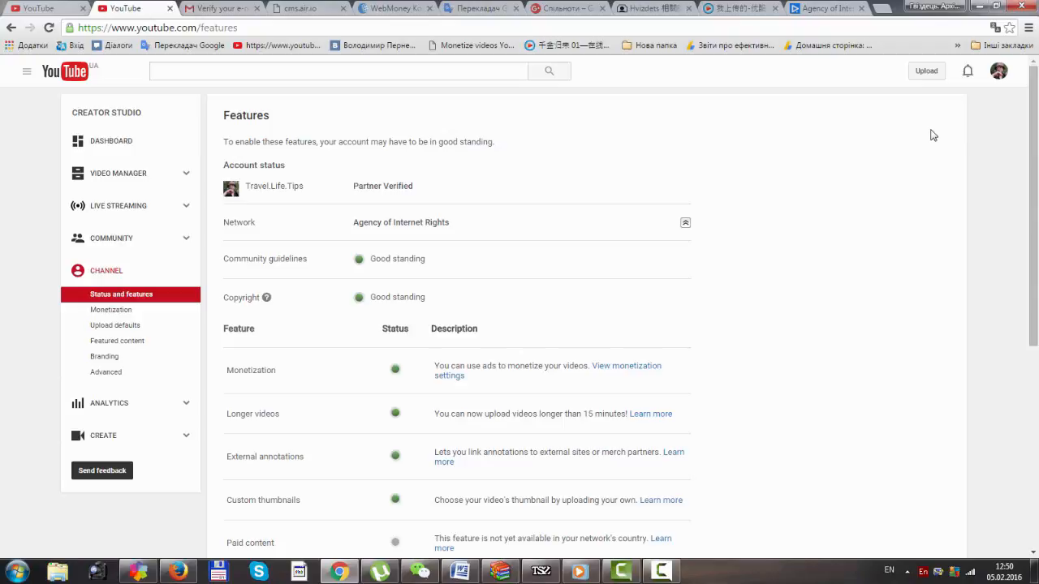
{"action": "mouse_move", "coordinate": [769, 148]}
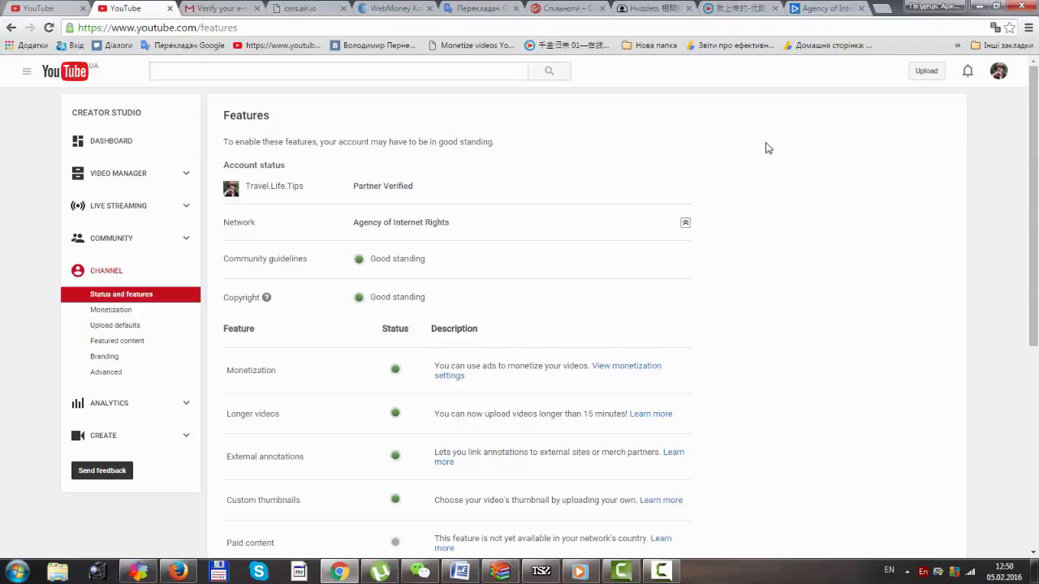
{"action": "mouse_move", "coordinate": [775, 133]}
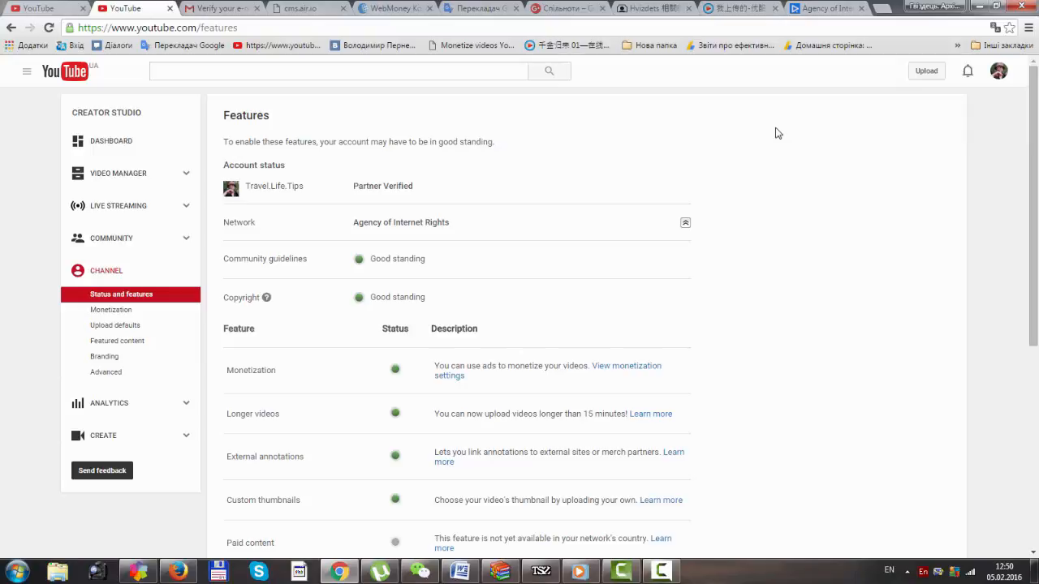
{"action": "mouse_move", "coordinate": [784, 136]}
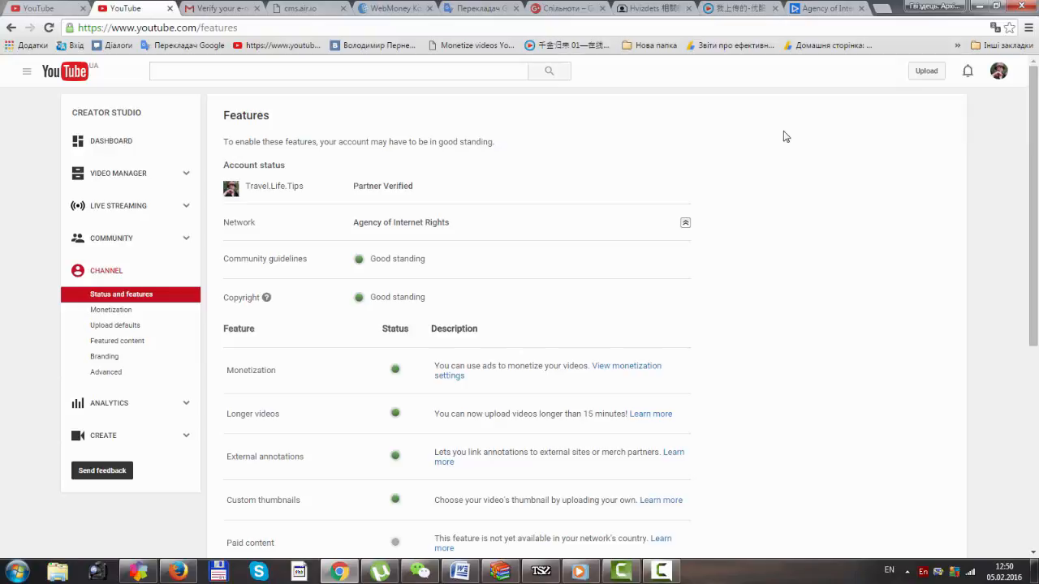
{"action": "mouse_move", "coordinate": [854, 6]}
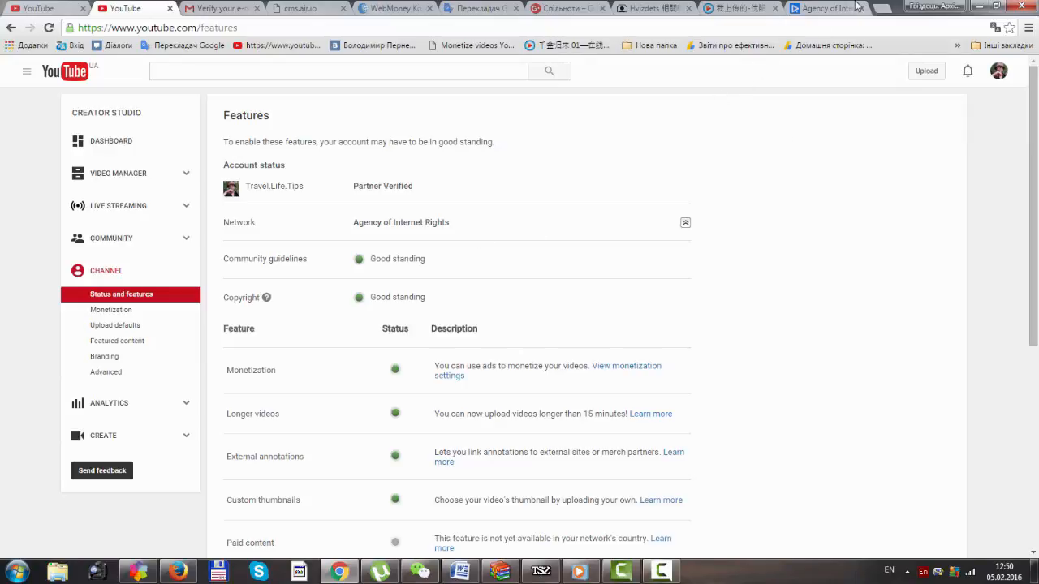
Switch to the Agency of Internet Rights (air.io) website tab
{"action": "left_click", "coordinate": [827, 8]}
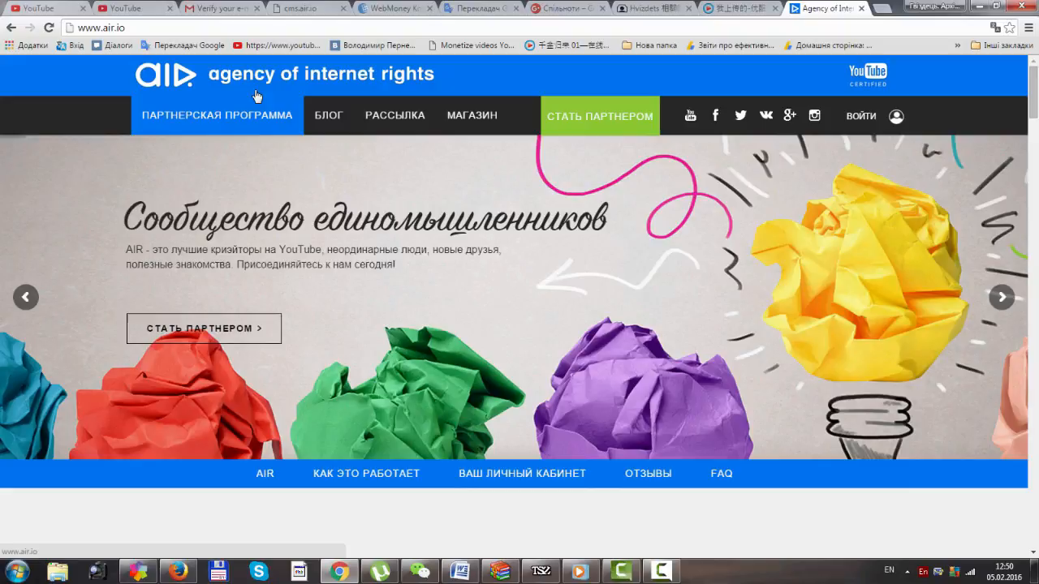
{"action": "mouse_move", "coordinate": [152, 92]}
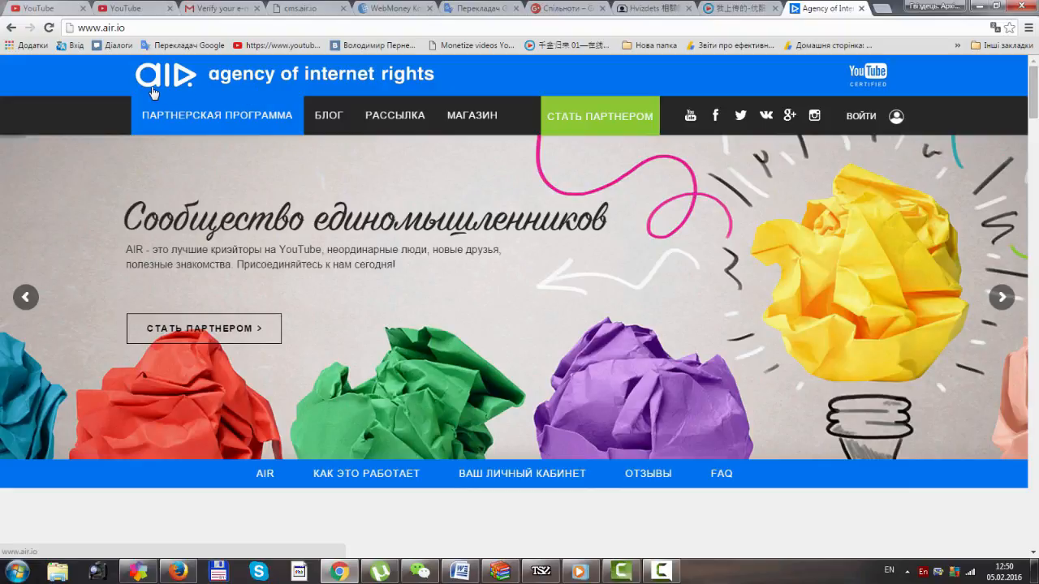
{"action": "mouse_move", "coordinate": [233, 90]}
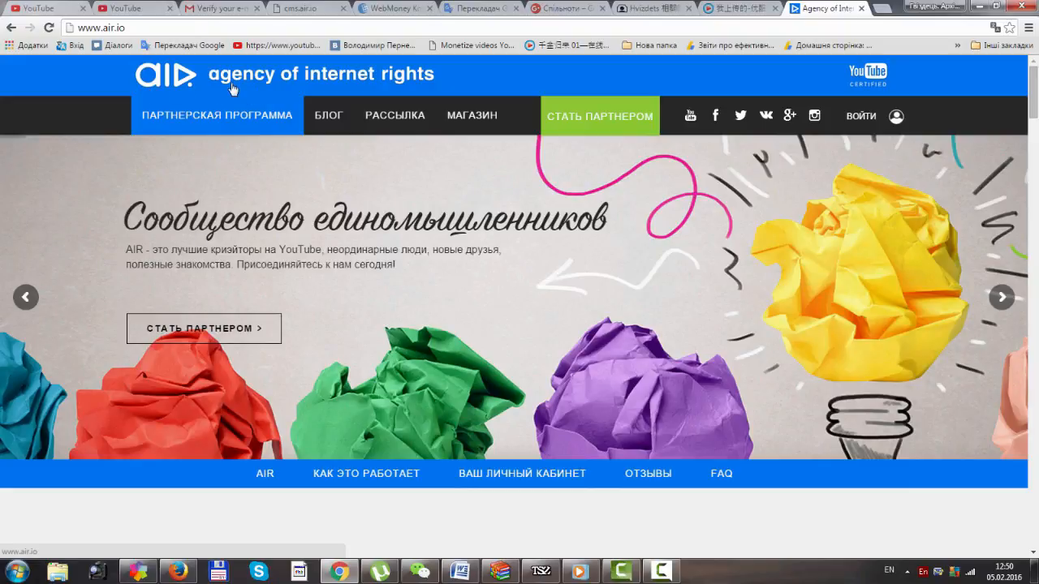
Go back to the YouTube Status and features page showing the partner network affiliation
{"action": "left_click", "coordinate": [122, 8]}
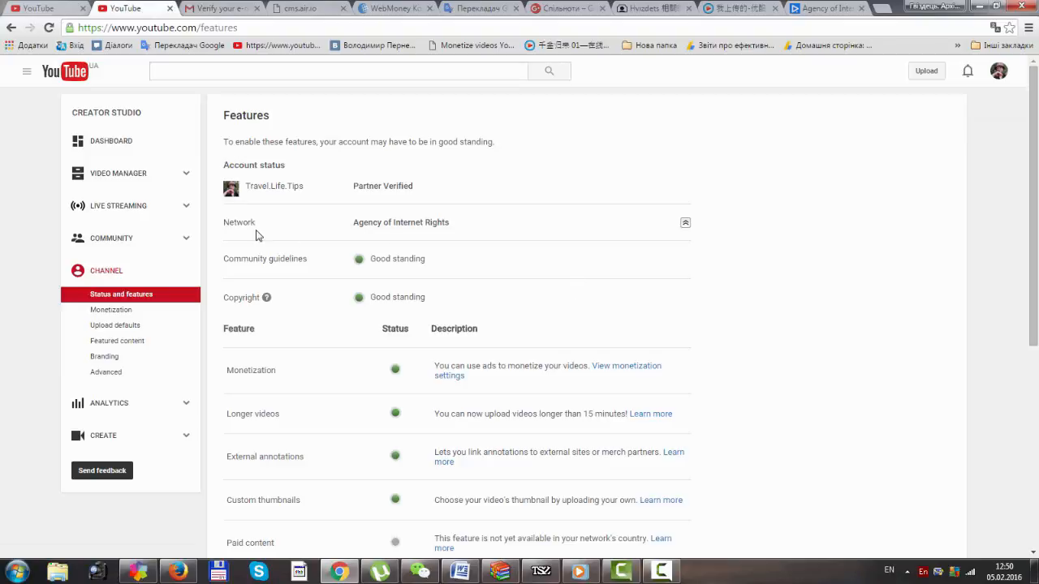
{"action": "mouse_move", "coordinate": [420, 226]}
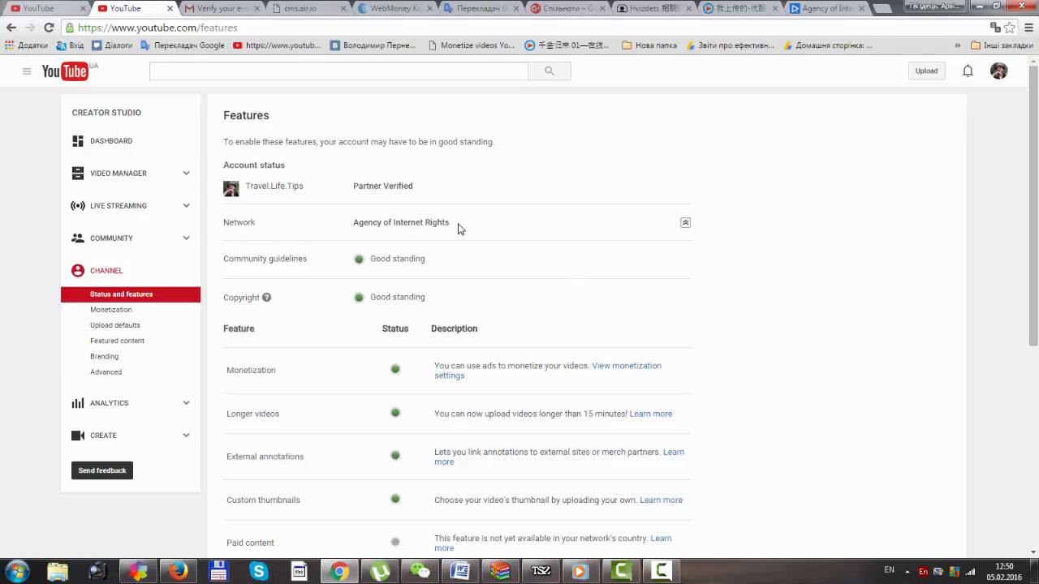
{"action": "mouse_move", "coordinate": [568, 234]}
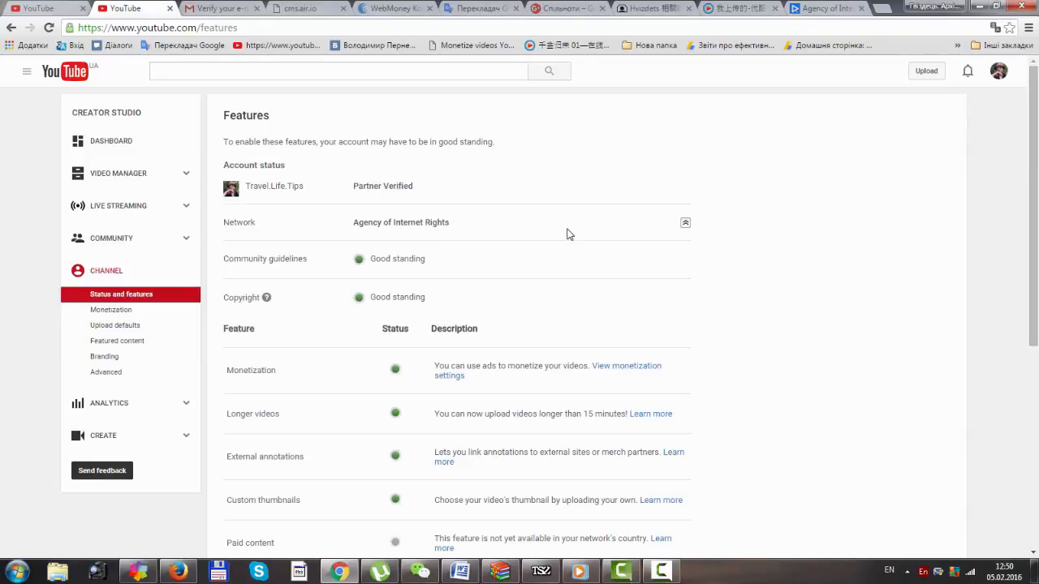
{"action": "mouse_move", "coordinate": [679, 197]}
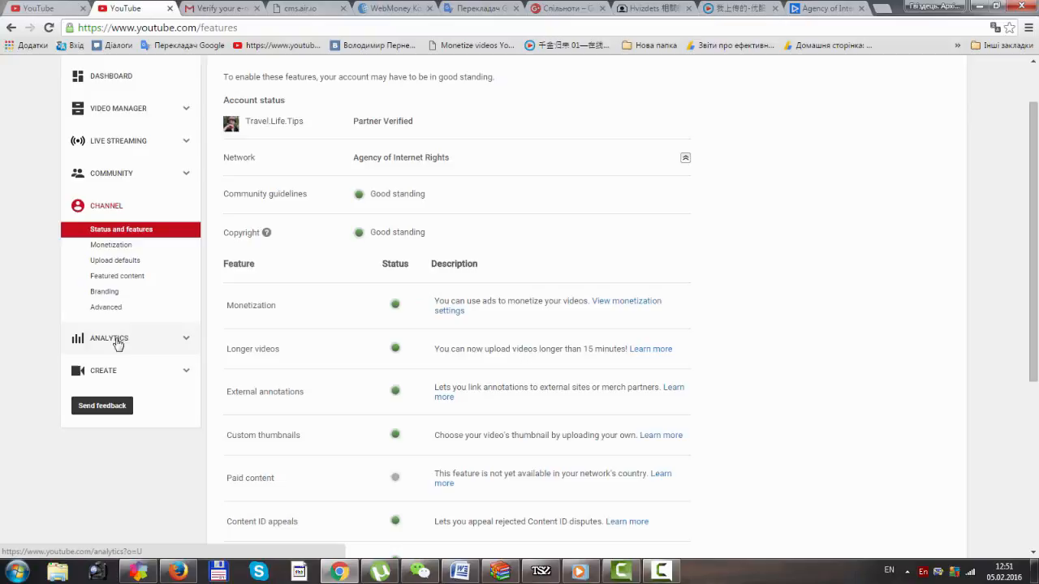
Open Analytics and set the date range to Lifetime (Jul 14, 2014 – Feb 2, 2016)
{"action": "left_click", "coordinate": [109, 338]}
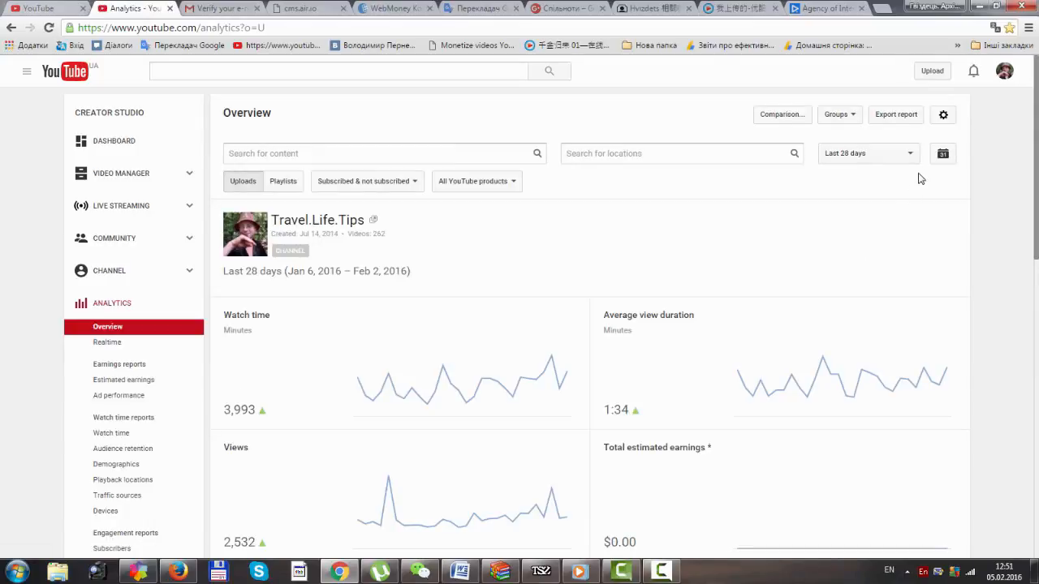
{"action": "left_click", "coordinate": [867, 153]}
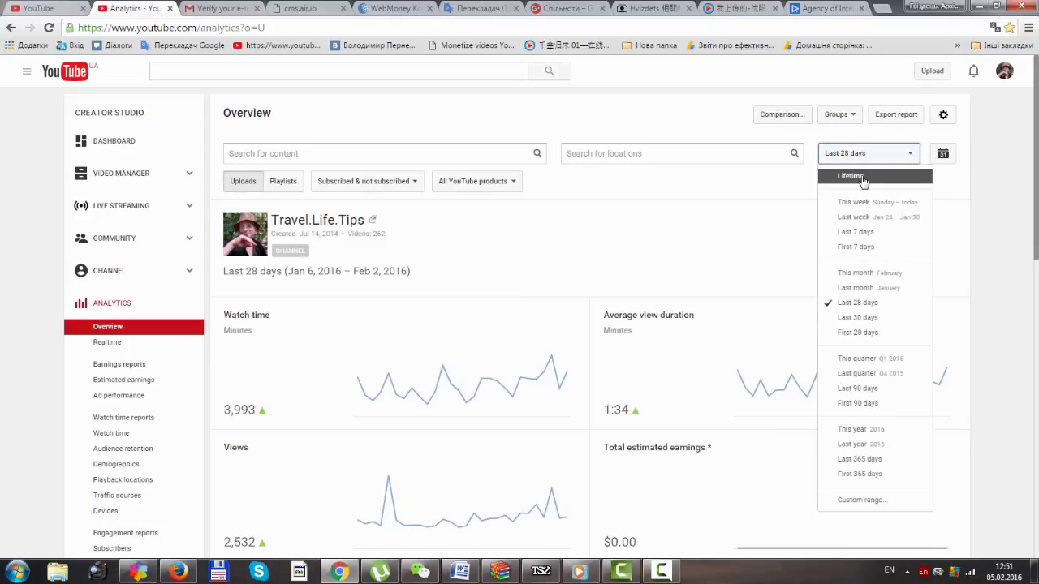
{"action": "left_click", "coordinate": [849, 176]}
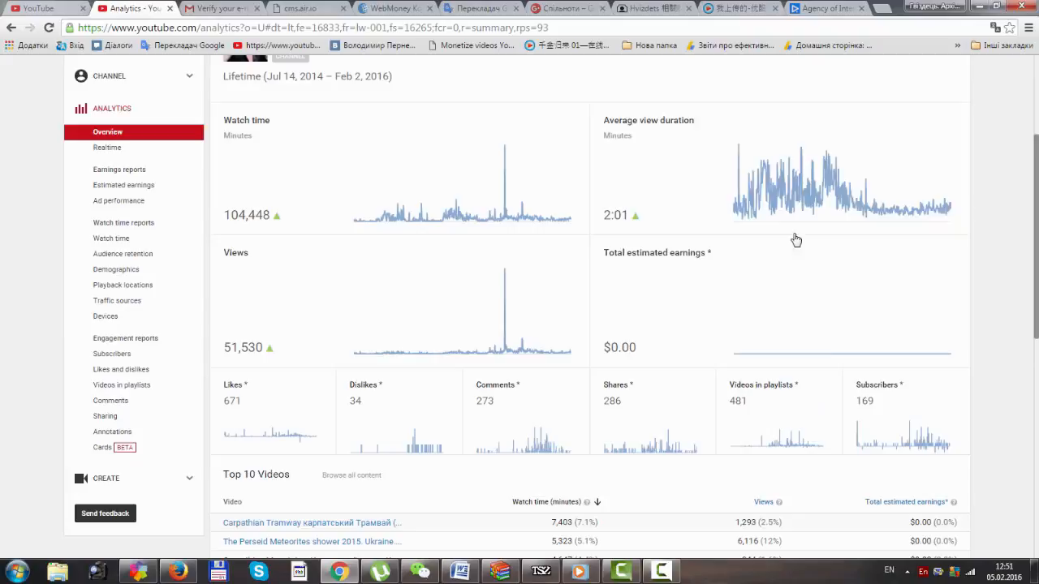
{"action": "mouse_move", "coordinate": [356, 312]}
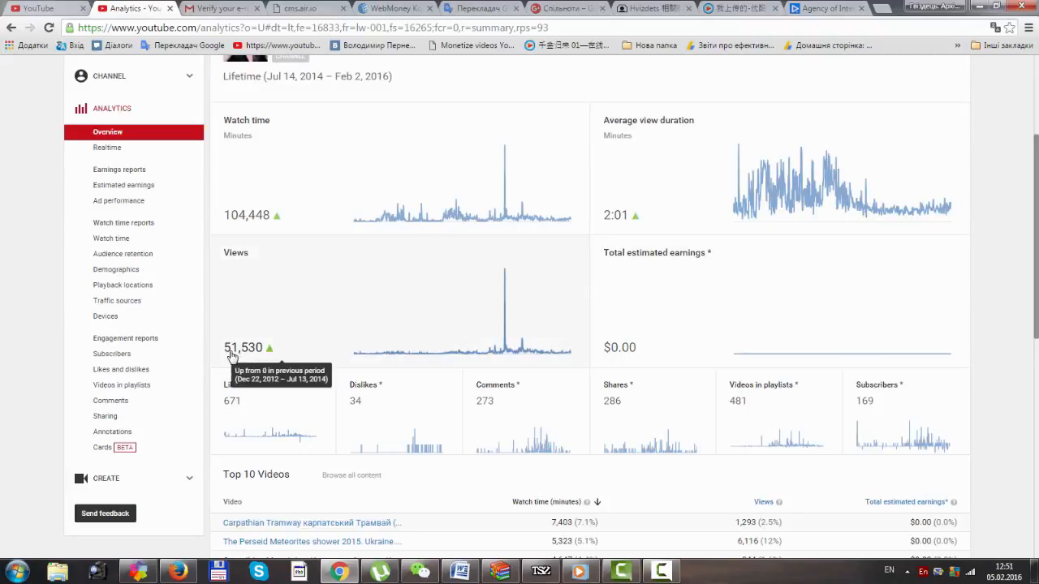
{"action": "mouse_move", "coordinate": [258, 361]}
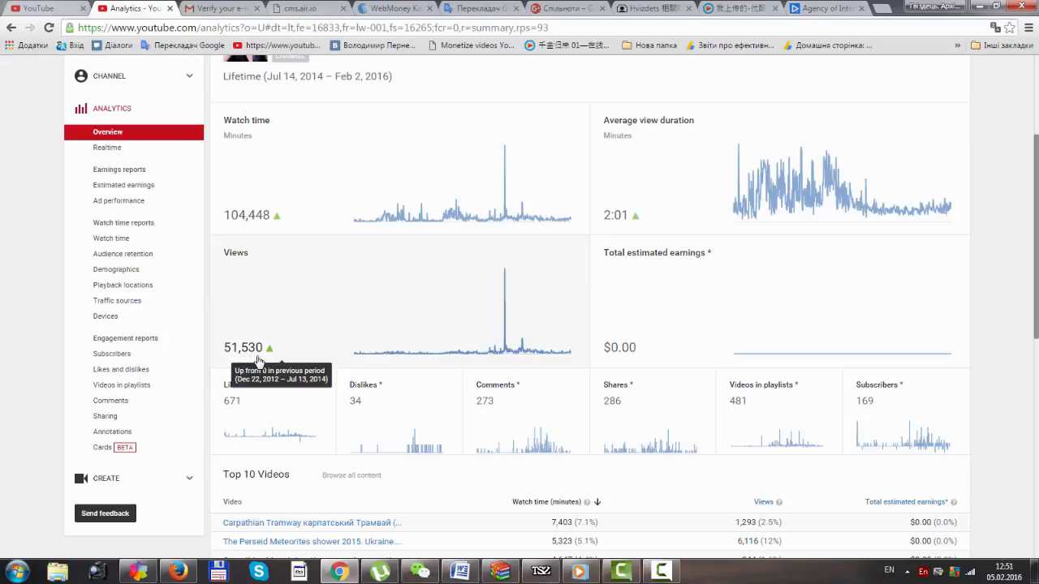
{"action": "mouse_move", "coordinate": [632, 355]}
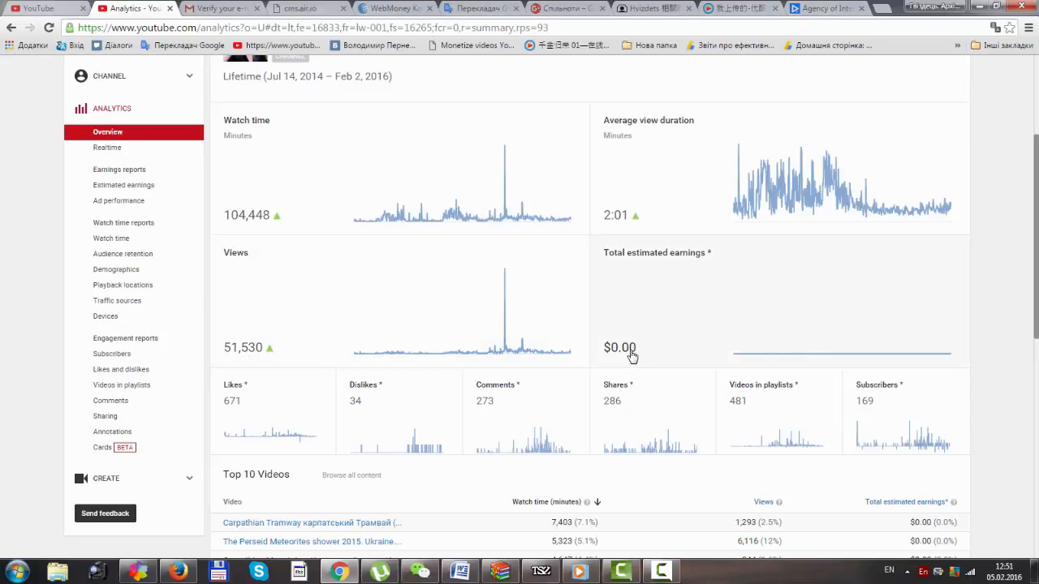
{"action": "mouse_move", "coordinate": [631, 356]}
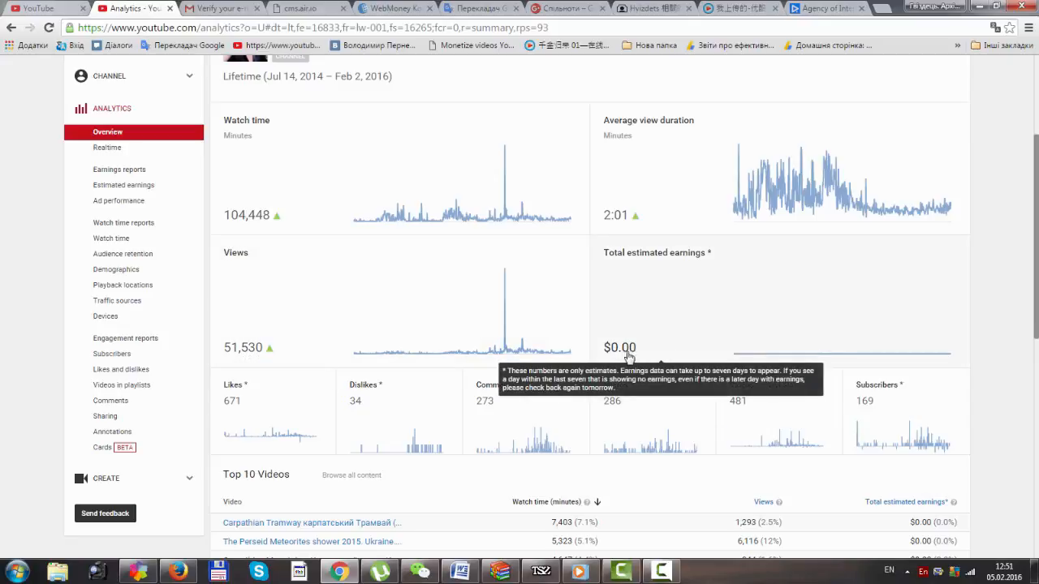
{"action": "mouse_move", "coordinate": [620, 353]}
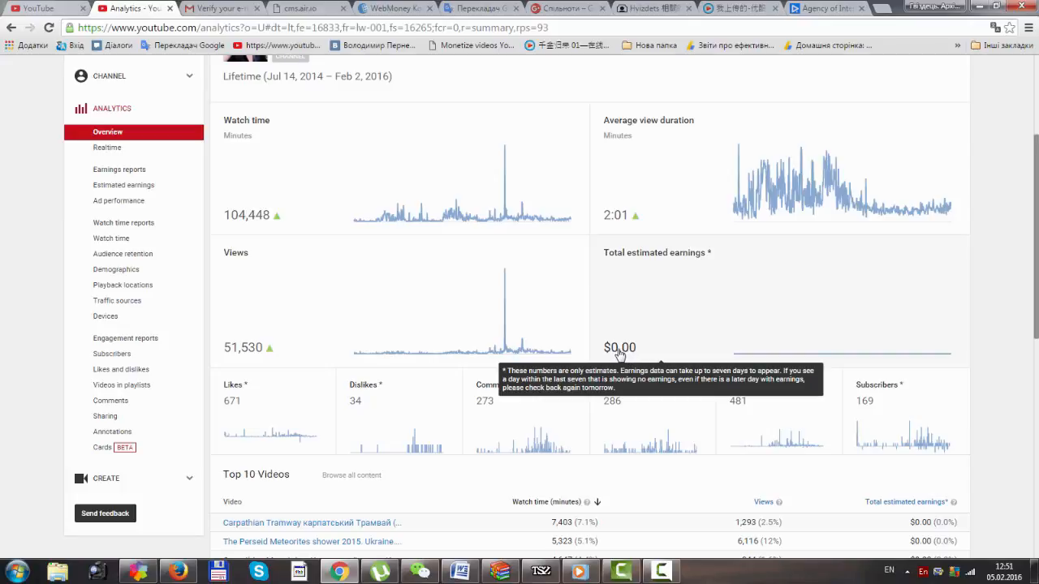
{"action": "mouse_move", "coordinate": [666, 349]}
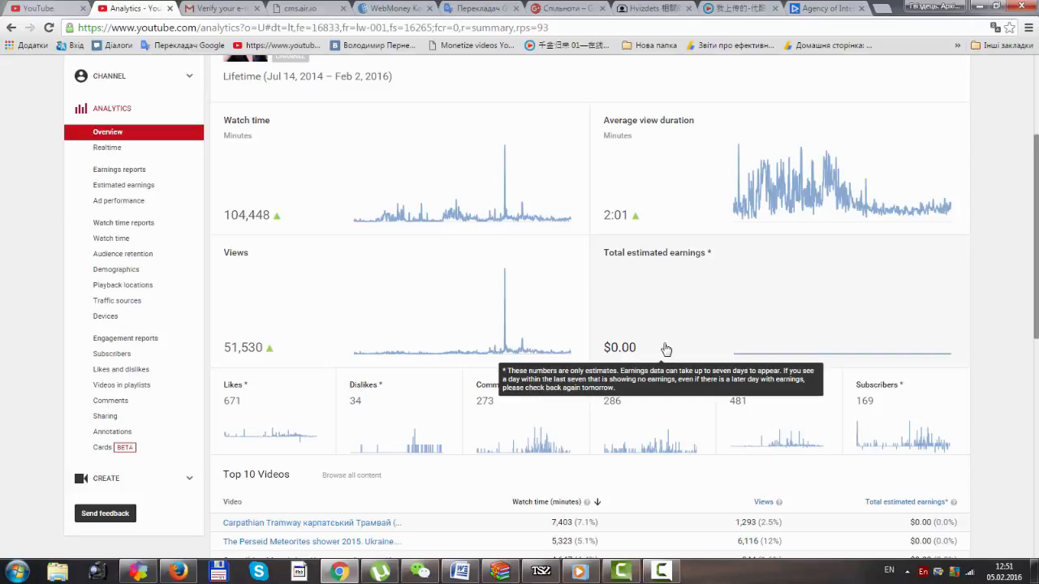
{"action": "mouse_move", "coordinate": [729, 329]}
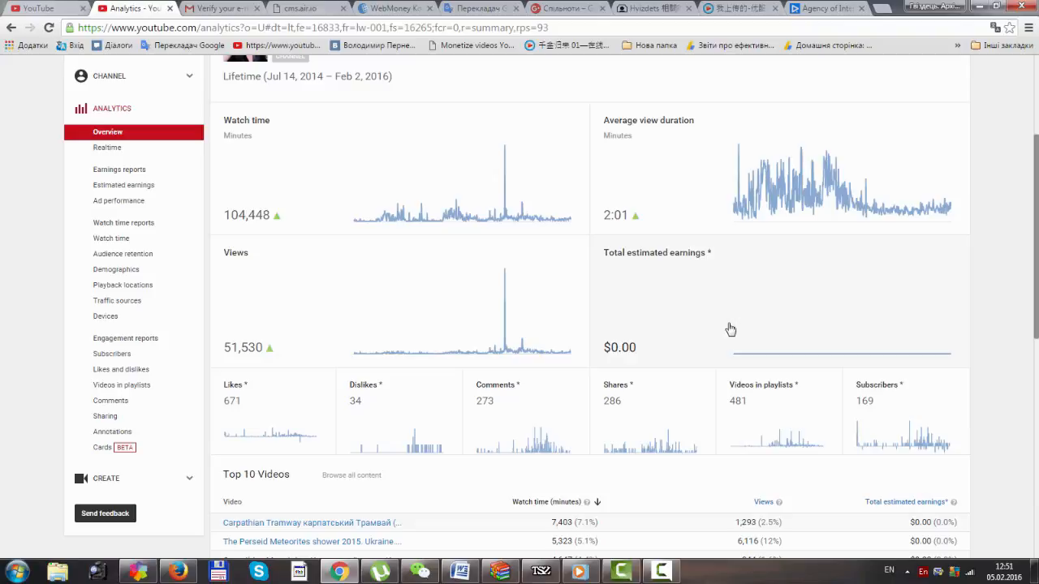
{"action": "mouse_move", "coordinate": [760, 325]}
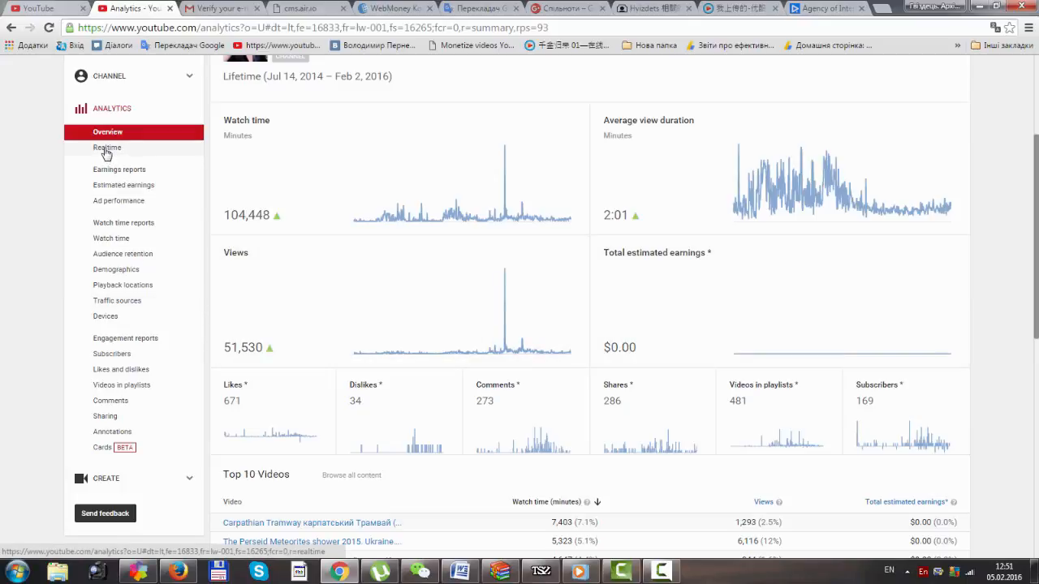
Open the Realtime analytics report for Travel.Life.Tips
{"action": "left_click", "coordinate": [106, 146]}
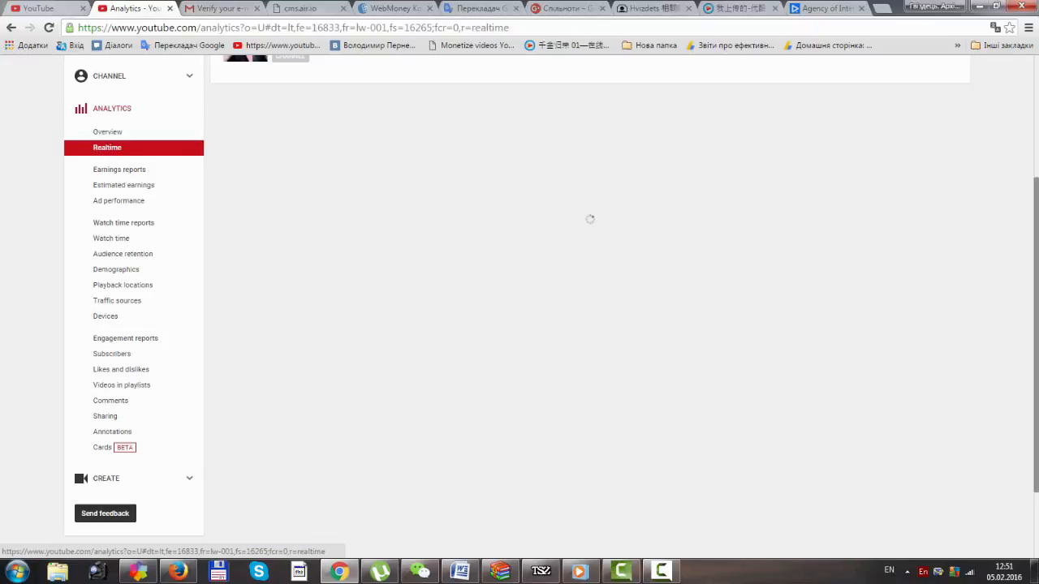
{"action": "mouse_move", "coordinate": [1022, 268]}
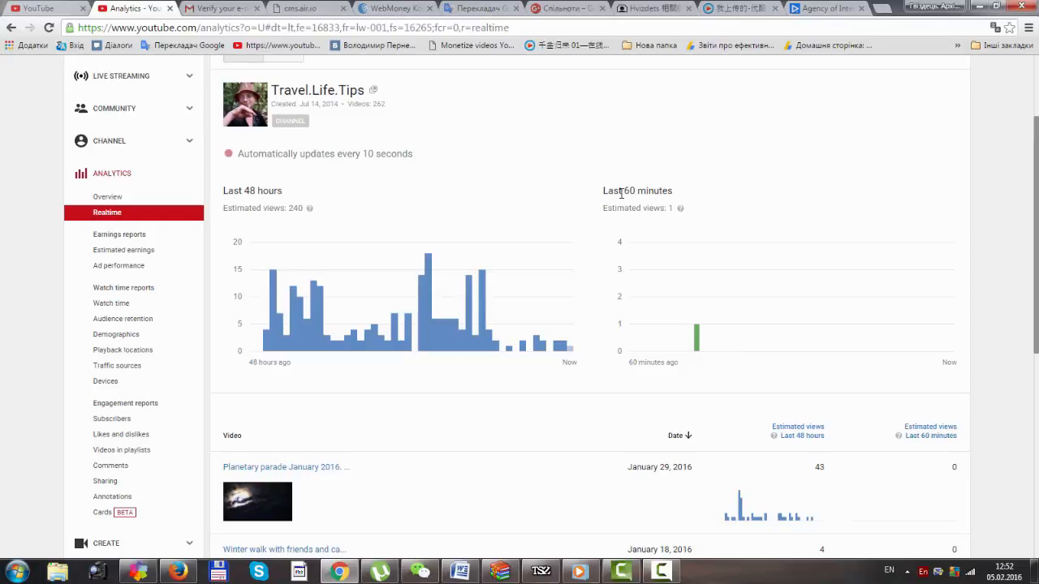
{"action": "mouse_move", "coordinate": [685, 199]}
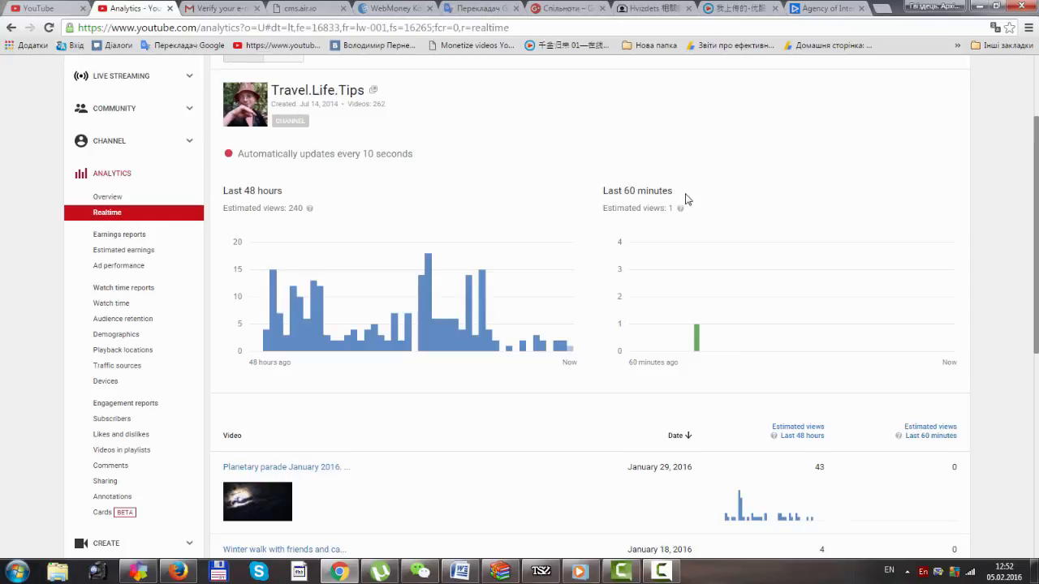
{"action": "mouse_move", "coordinate": [696, 337]}
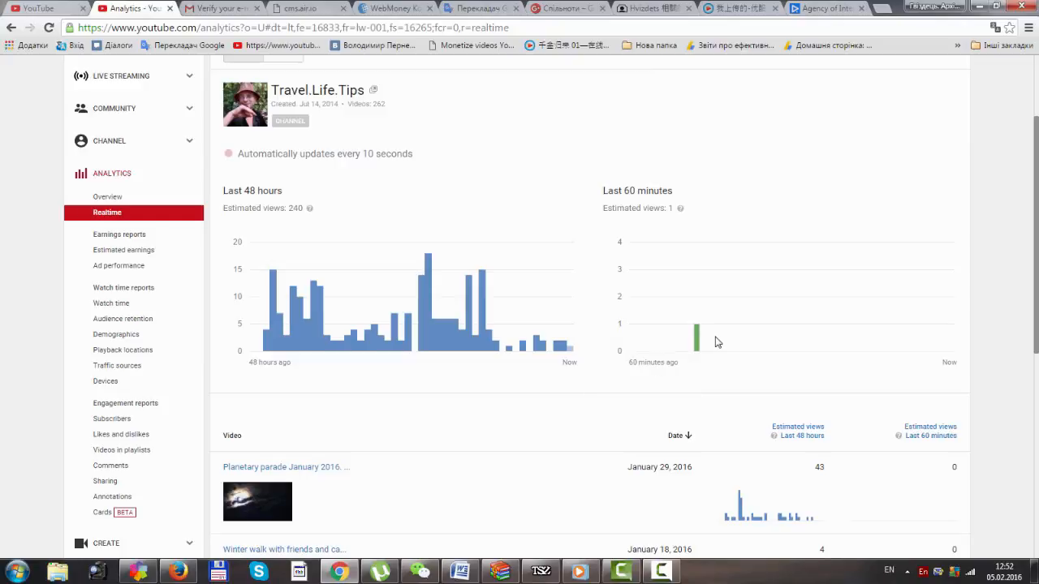
{"action": "mouse_move", "coordinate": [832, 315]}
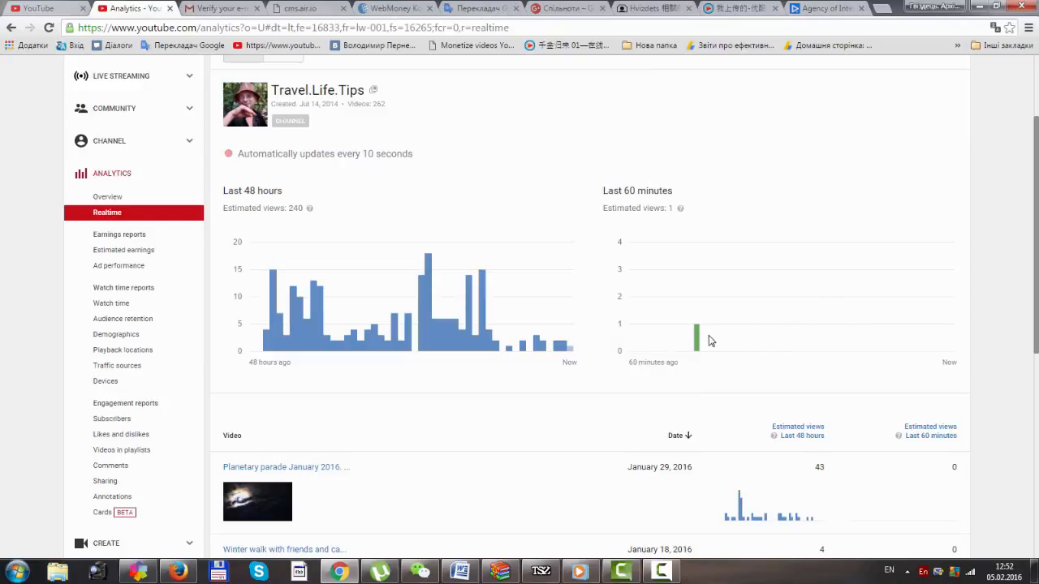
{"action": "mouse_move", "coordinate": [696, 337]}
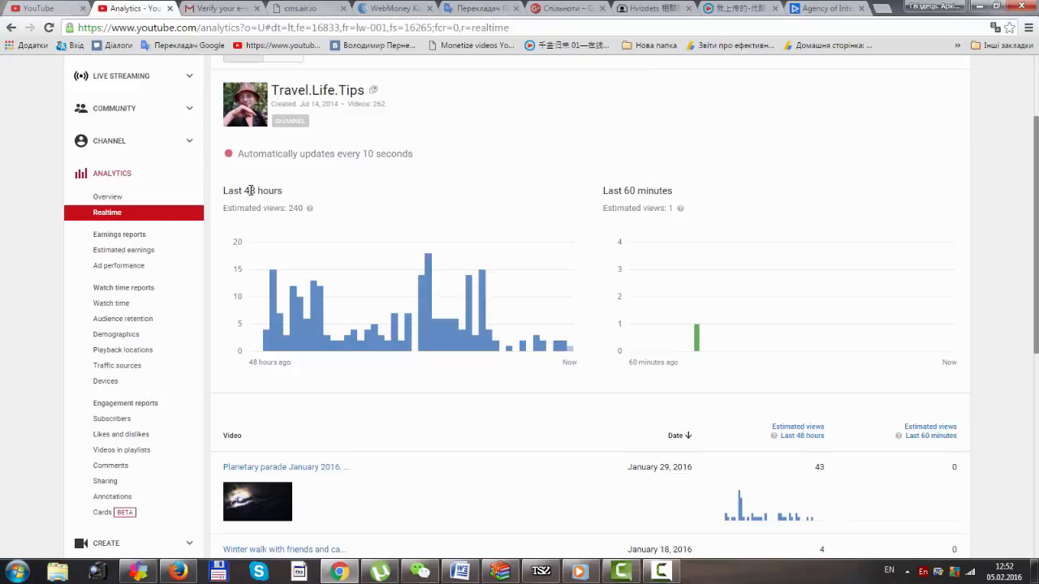
{"action": "mouse_move", "coordinate": [264, 190]}
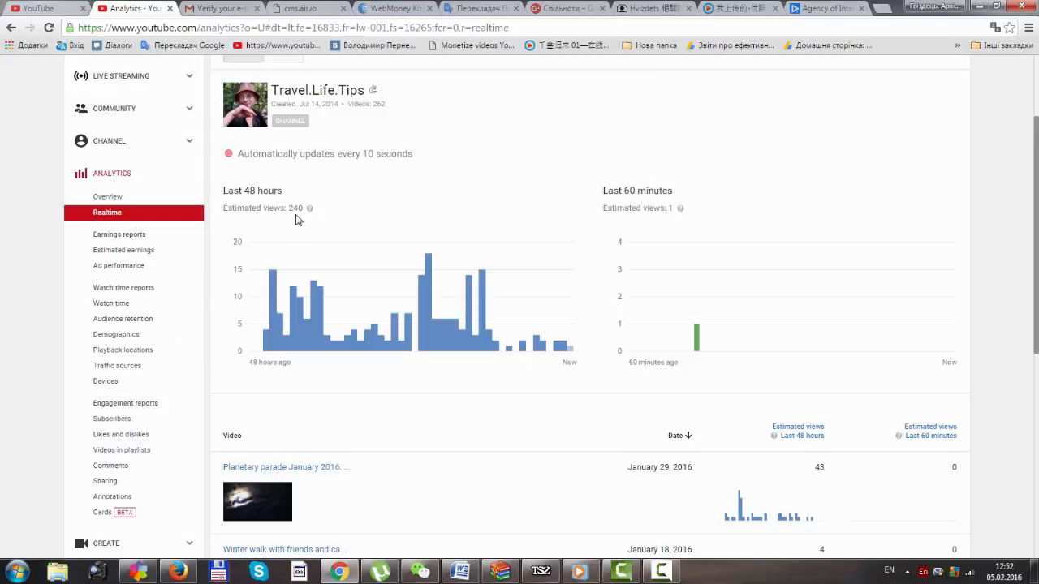
{"action": "mouse_move", "coordinate": [282, 328]}
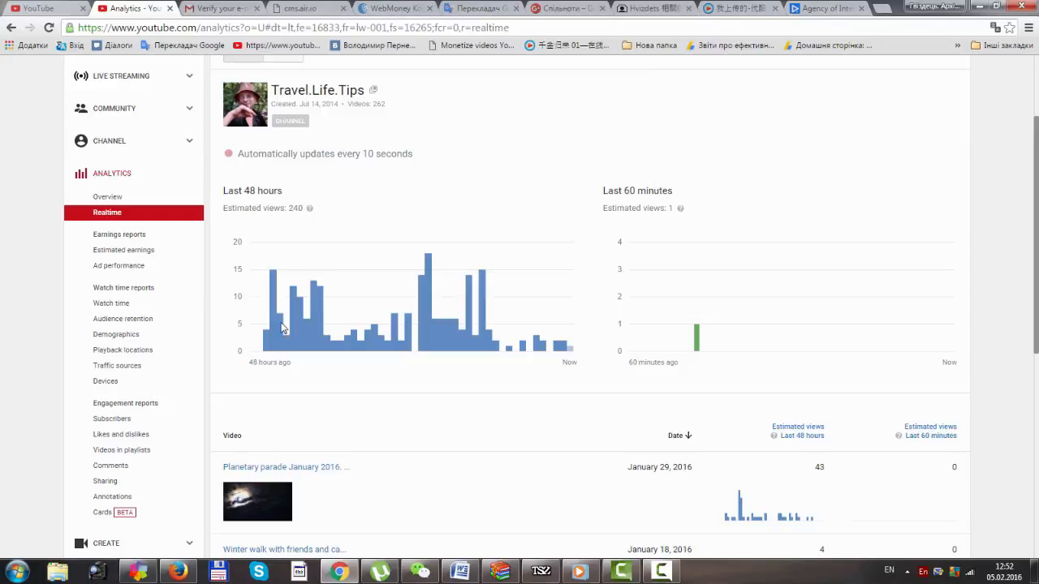
{"action": "mouse_move", "coordinate": [503, 399]}
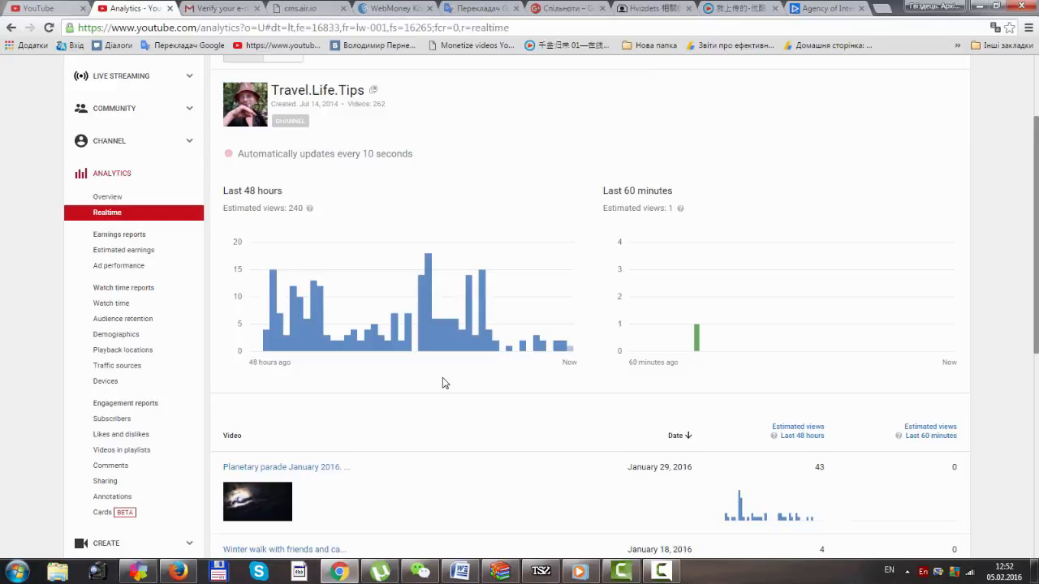
{"action": "mouse_move", "coordinate": [505, 215]}
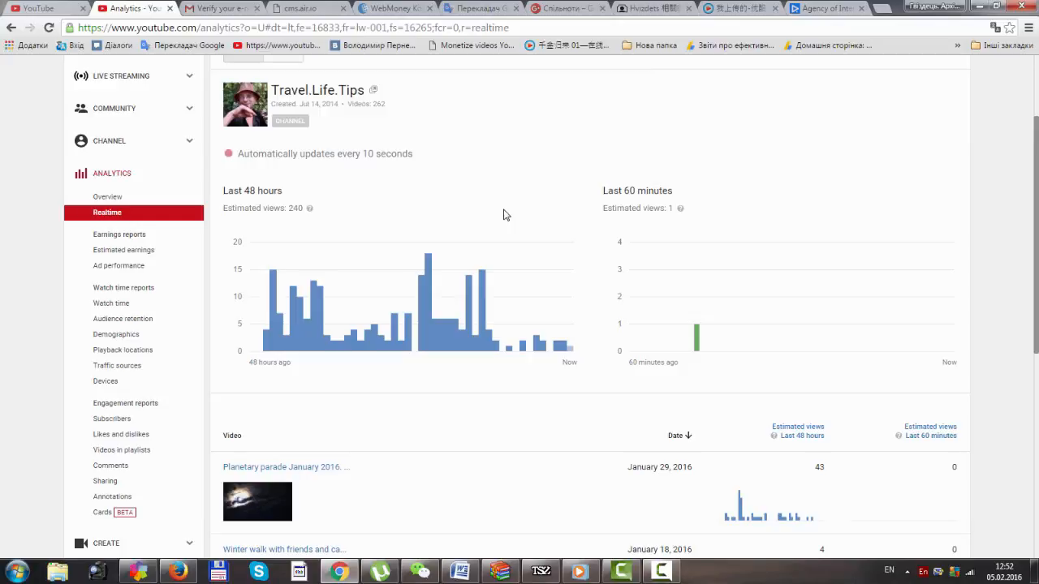
{"action": "mouse_move", "coordinate": [844, 399]}
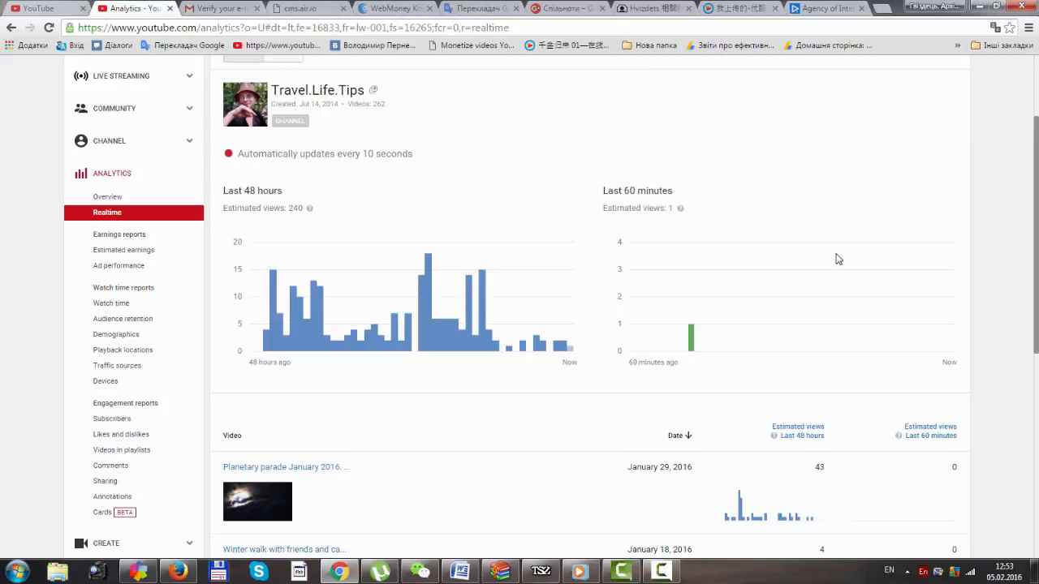
{"action": "mouse_move", "coordinate": [827, 254]}
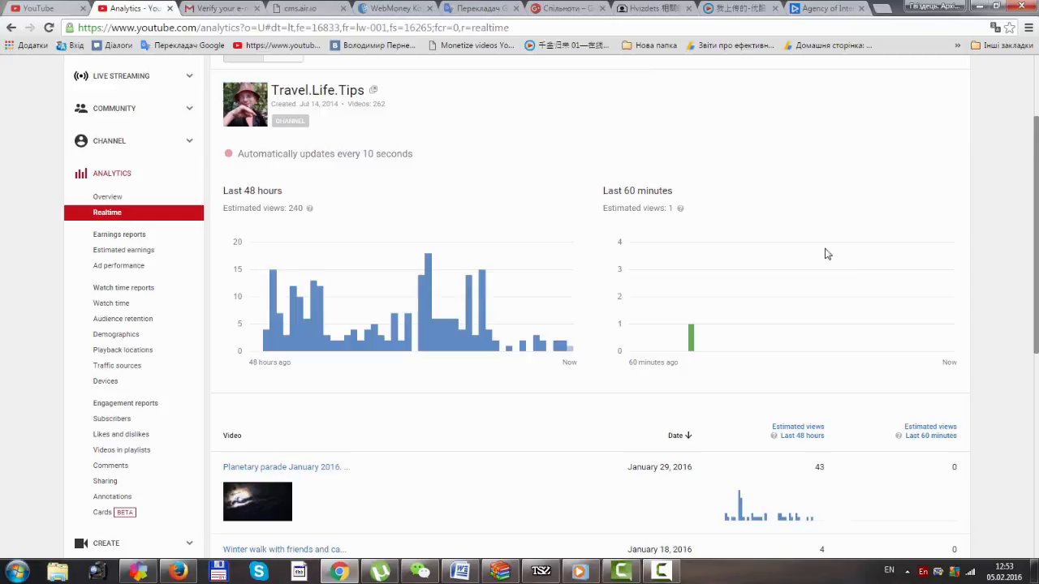
{"action": "mouse_move", "coordinate": [913, 249]}
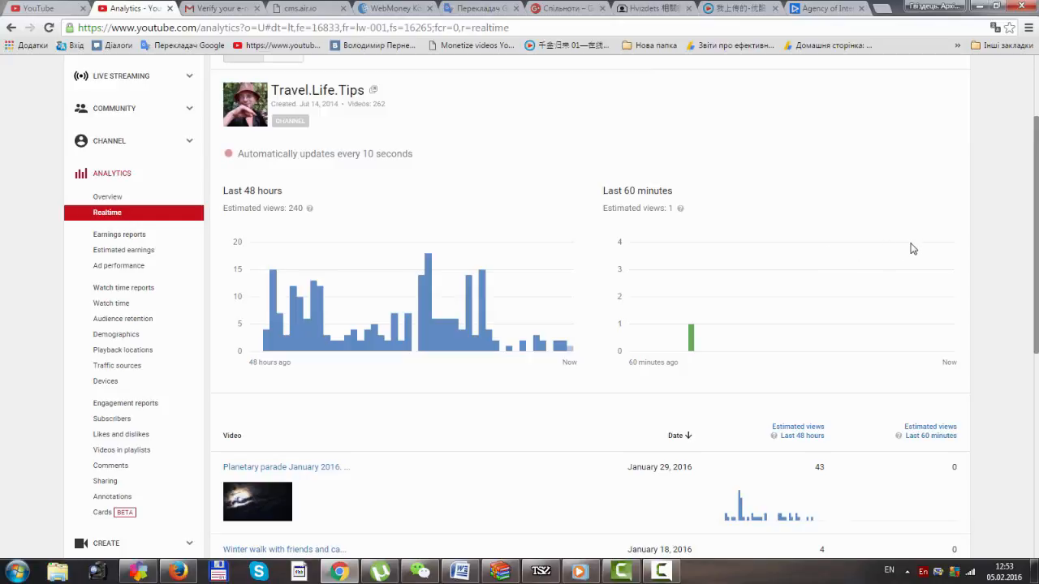
{"action": "mouse_move", "coordinate": [890, 291]}
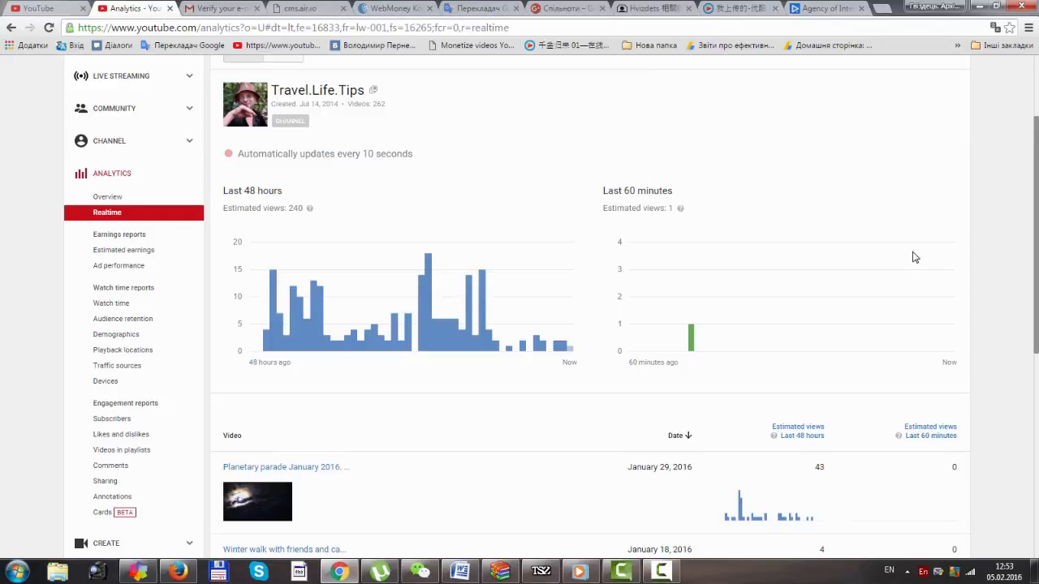
{"action": "mouse_move", "coordinate": [945, 241]}
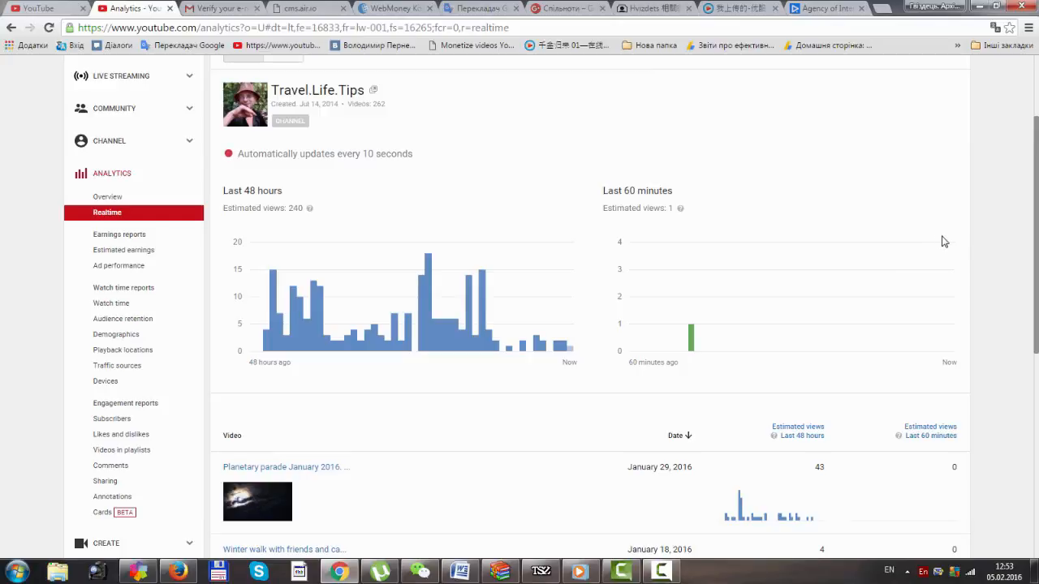
{"action": "mouse_move", "coordinate": [994, 205]}
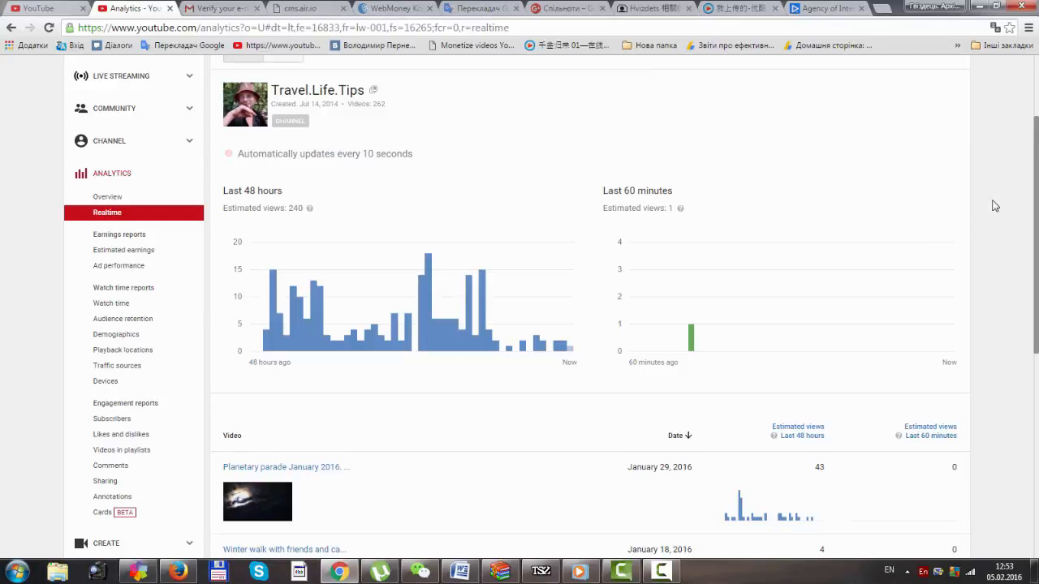
{"action": "mouse_move", "coordinate": [959, 201]}
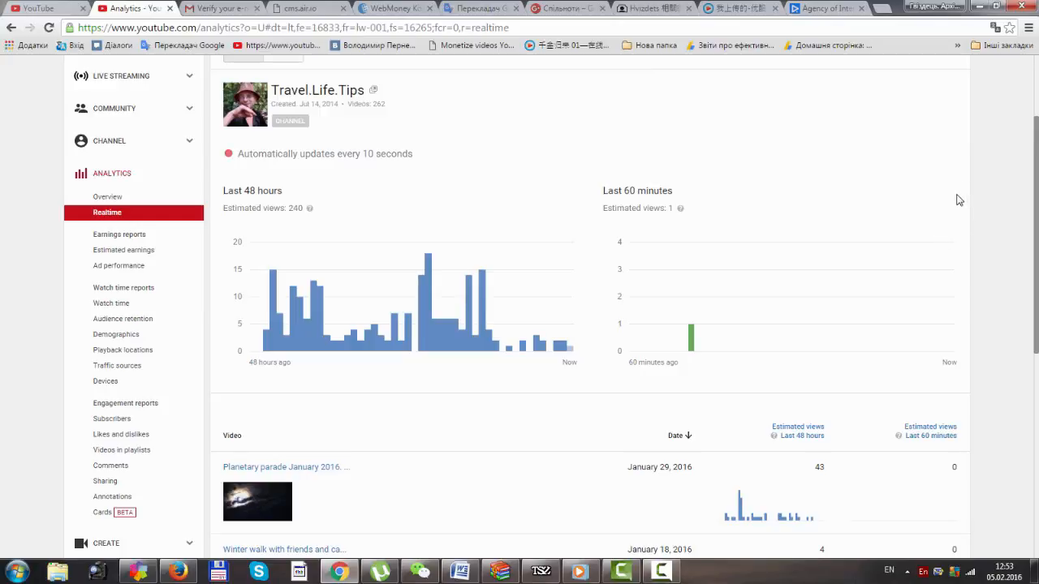
{"action": "mouse_move", "coordinate": [967, 197]}
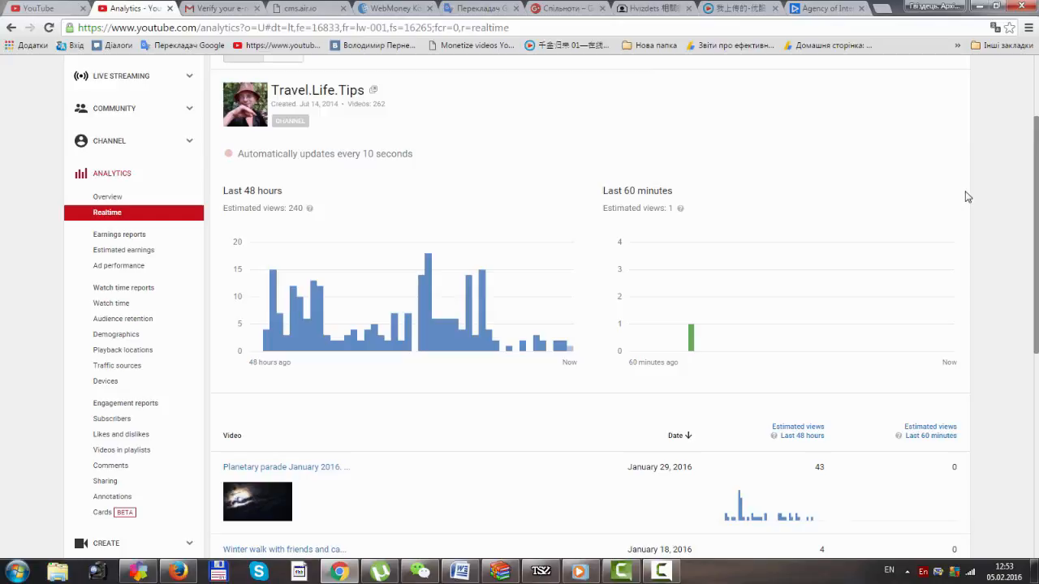
{"action": "mouse_move", "coordinate": [877, 187]}
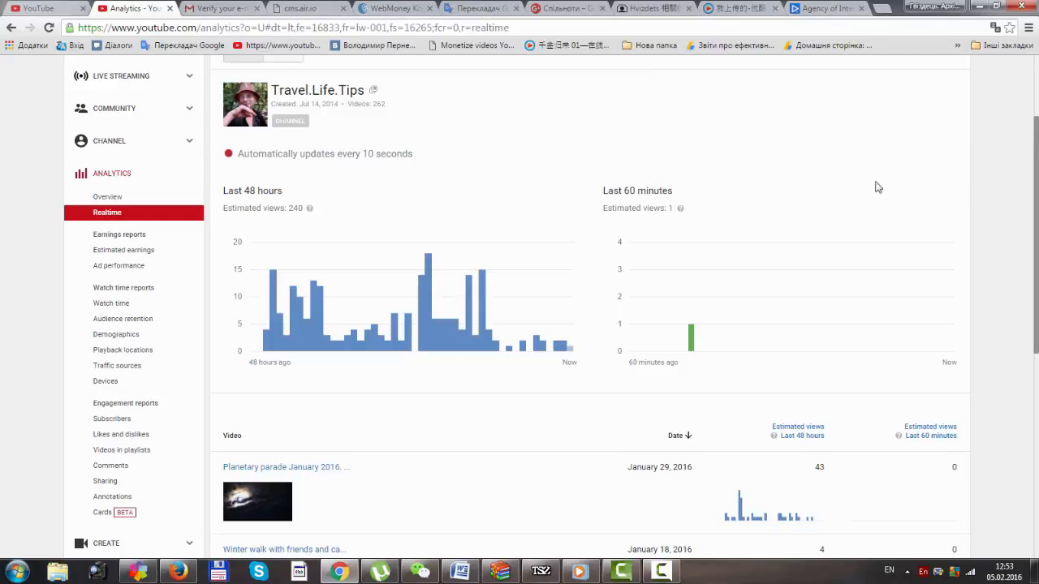
{"action": "mouse_move", "coordinate": [781, 241]}
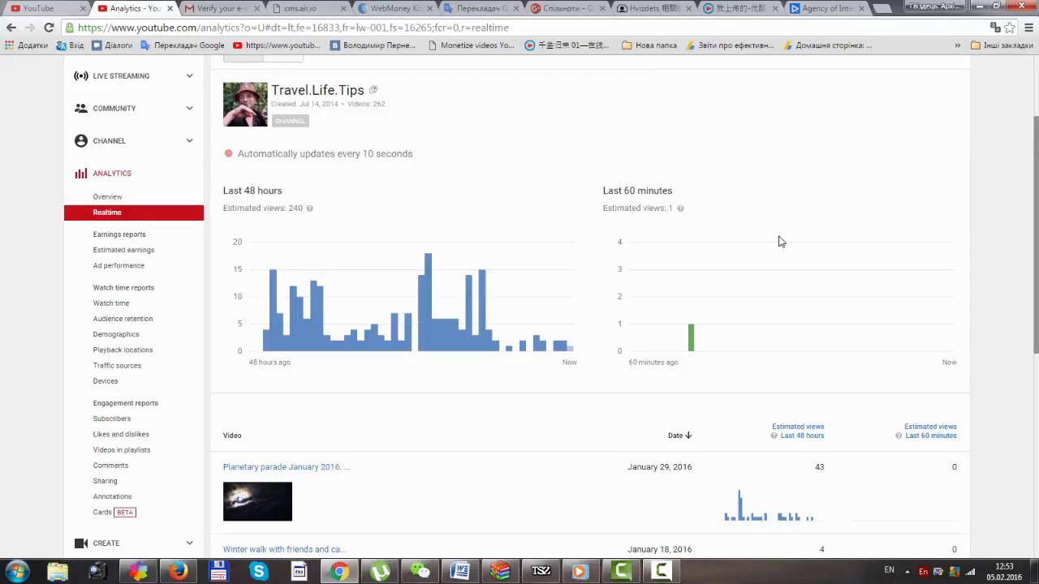
{"action": "mouse_move", "coordinate": [817, 219]}
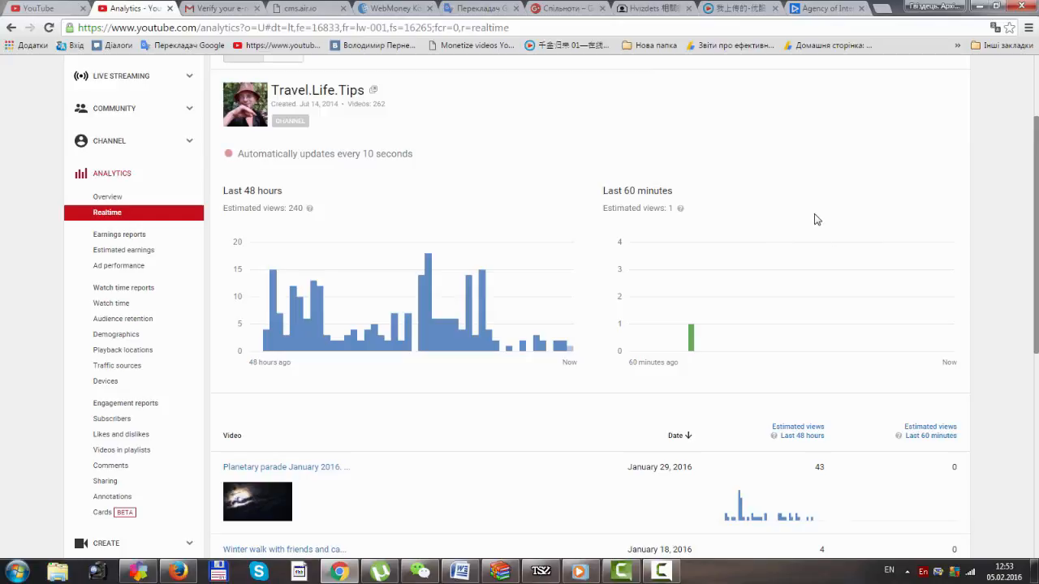
{"action": "mouse_move", "coordinate": [804, 204]}
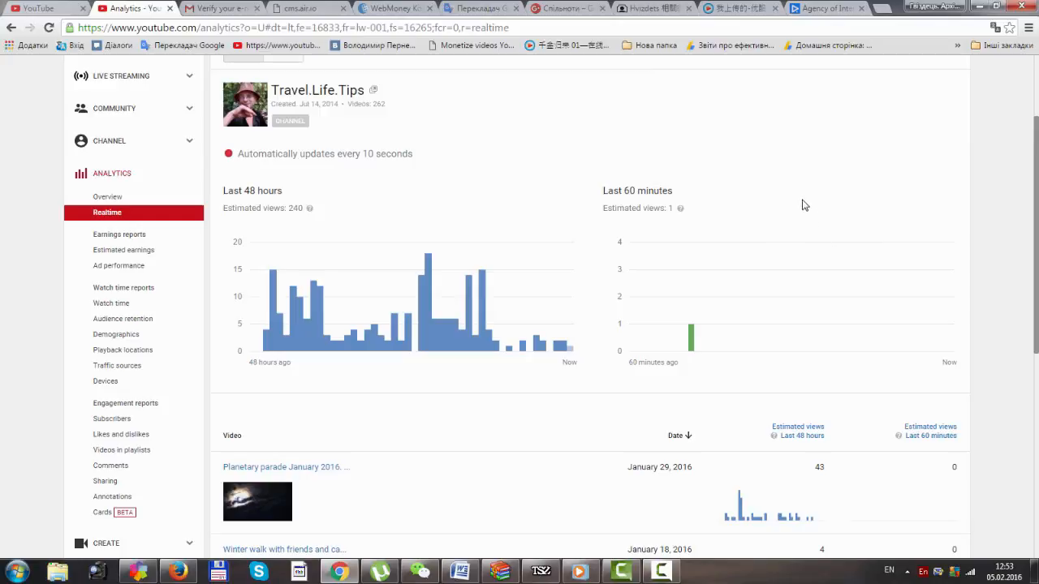